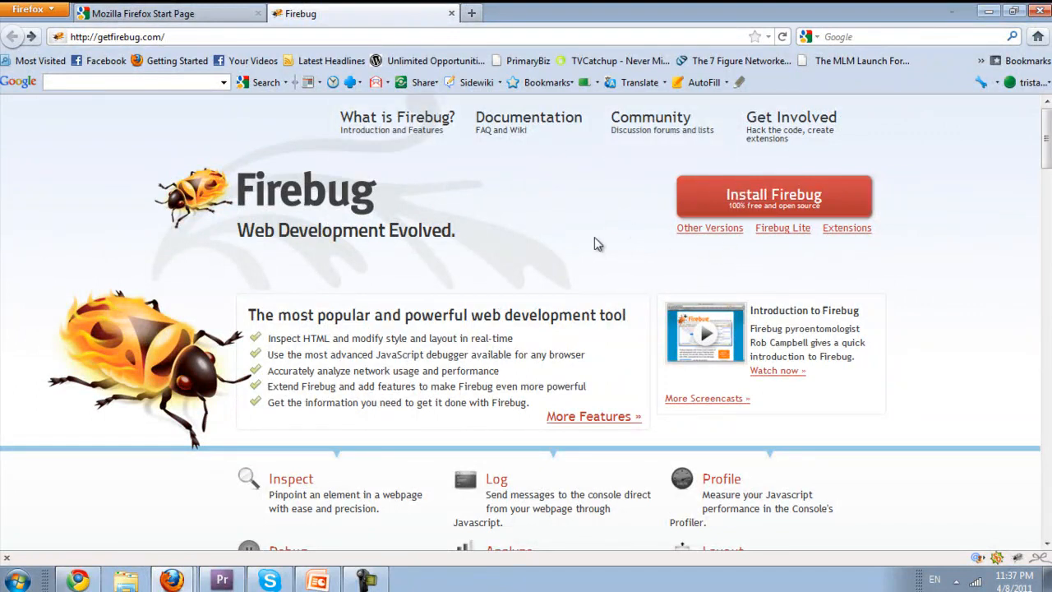
pyautogui.moveTo(864, 450)
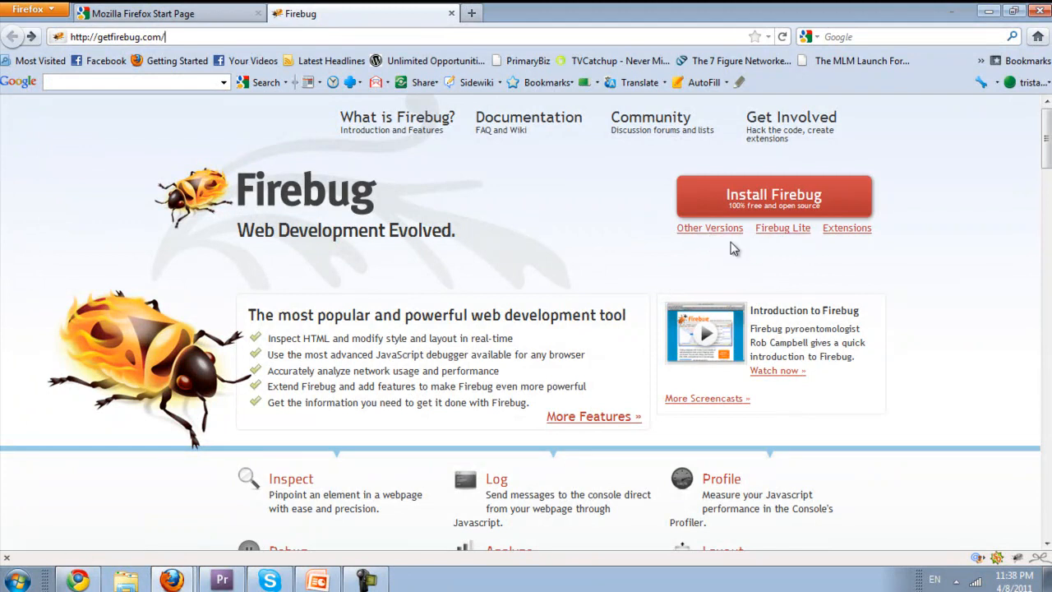
pyautogui.moveTo(312, 331)
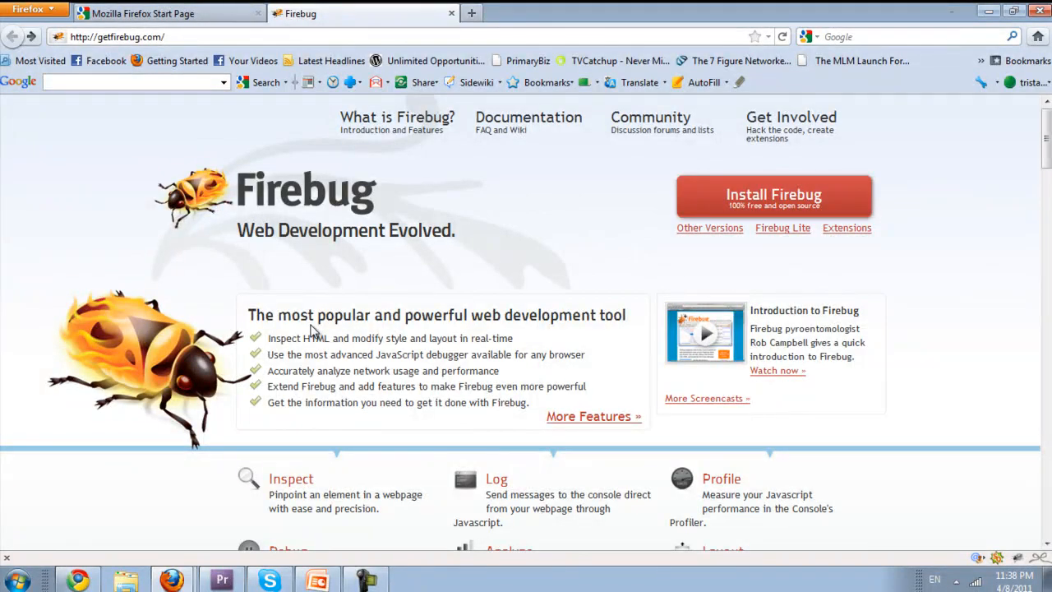
pyautogui.moveTo(1048, 193)
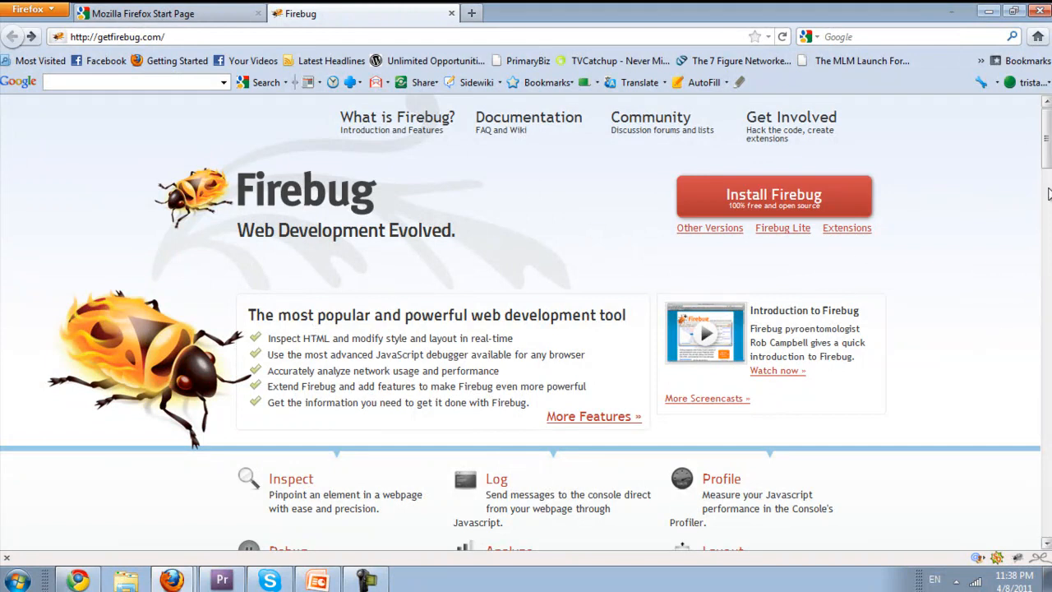
pyautogui.moveTo(565, 8)
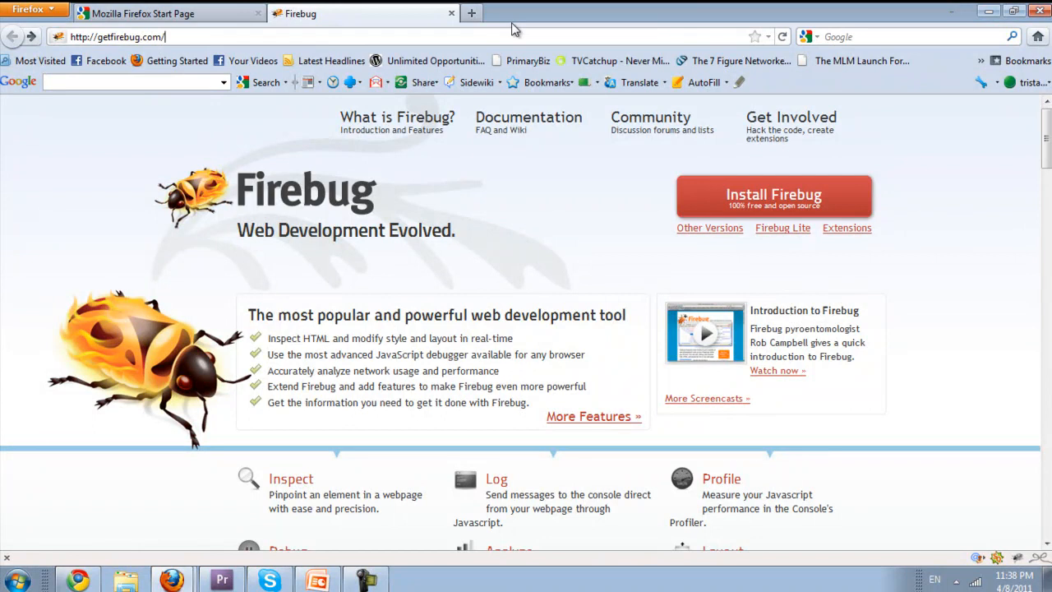
pyautogui.moveTo(474, 19)
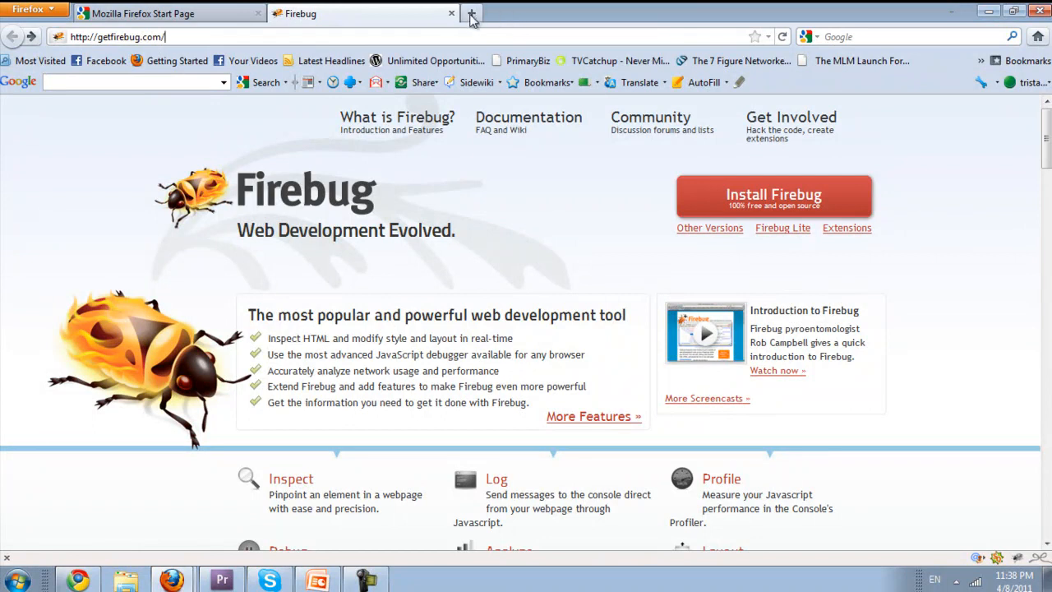
# - Load the tristanazcona blog home page in a new tab and scroll through it
pyautogui.click(471, 13)
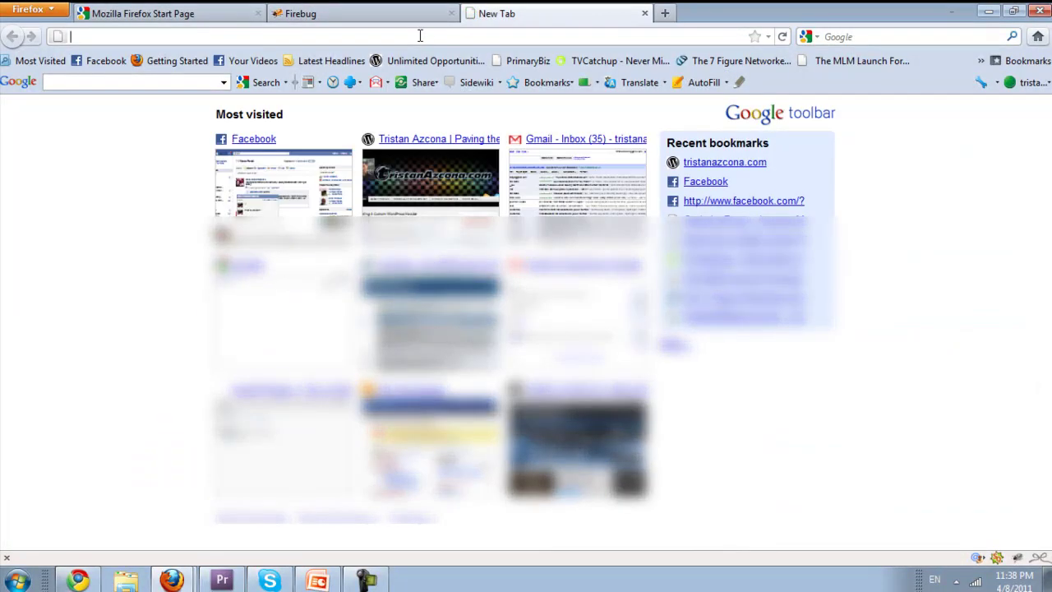
pyautogui.write('tristanaz')
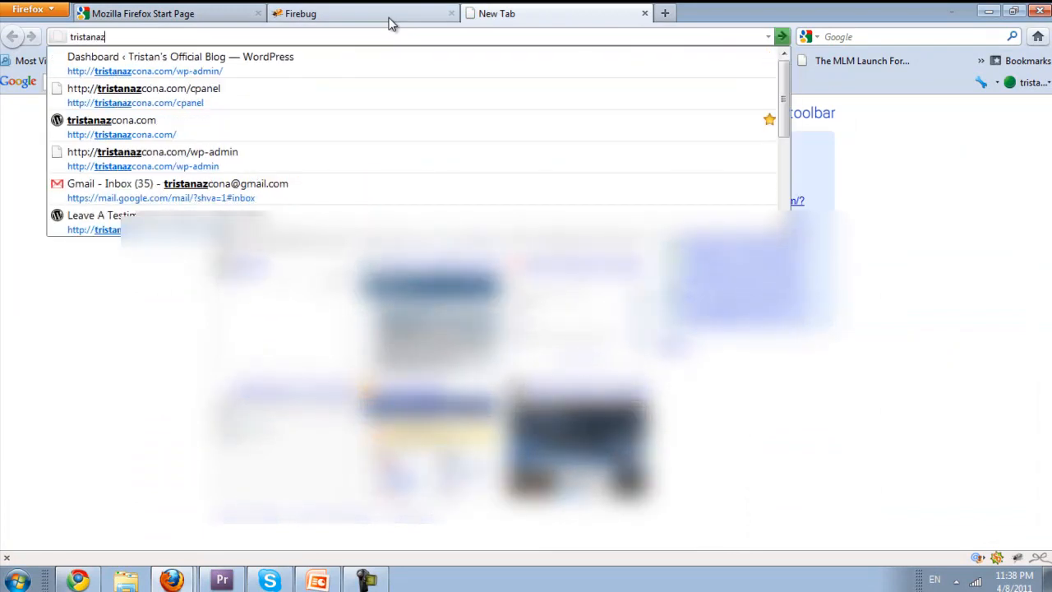
pyautogui.click(96, 128)
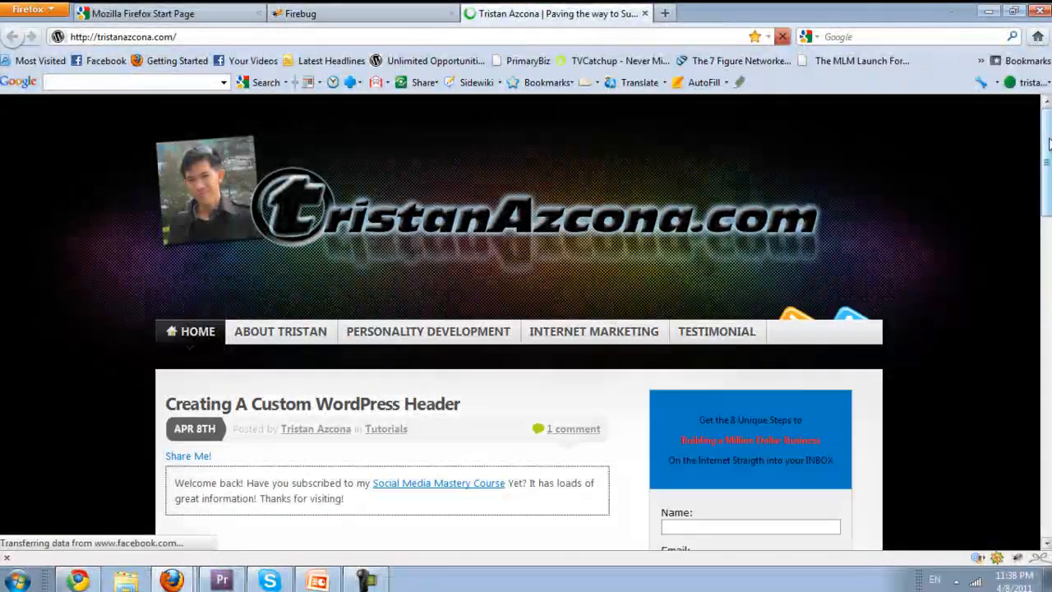
pyautogui.scroll(-3)
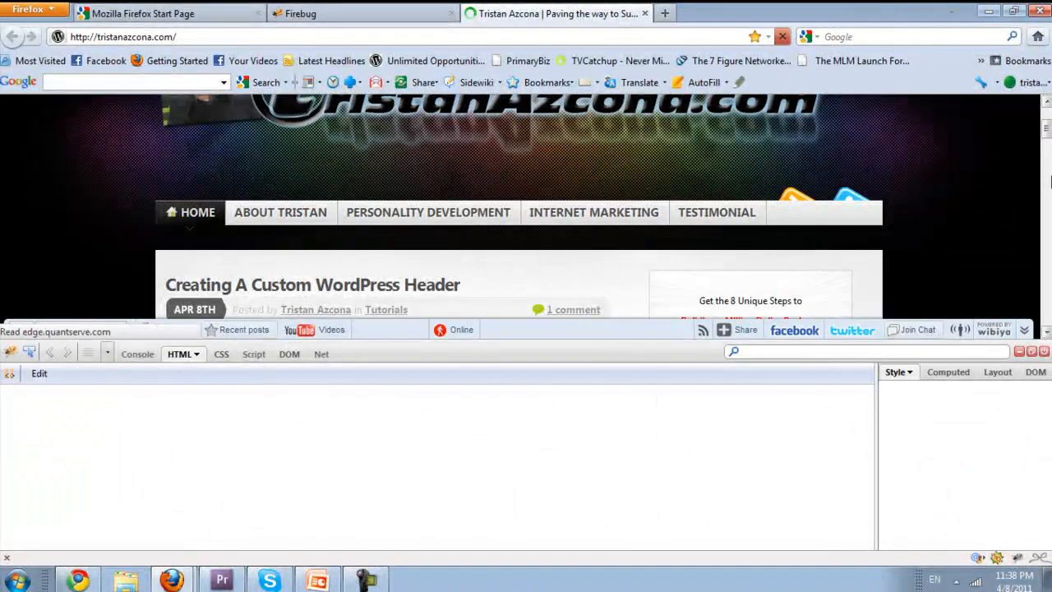
pyautogui.scroll(-3)
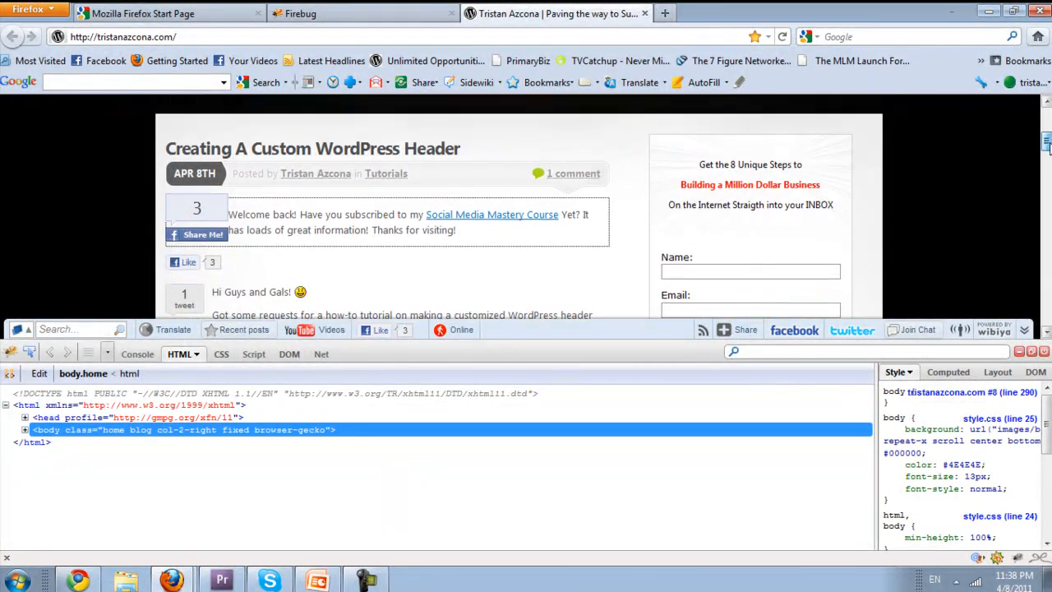
pyautogui.scroll(-3)
pyautogui.write('display: none;')
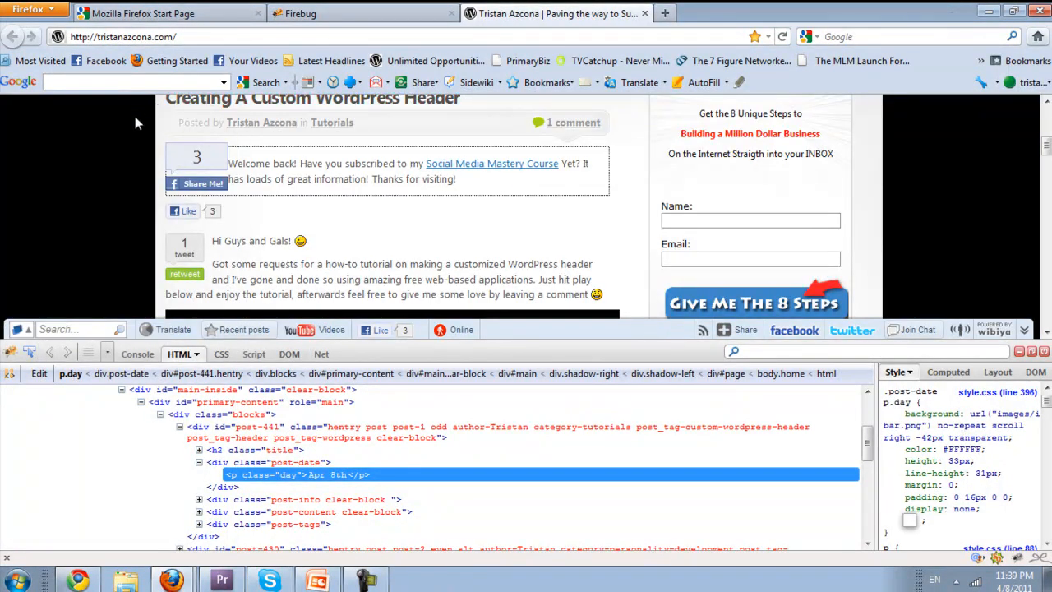
pyautogui.moveTo(259, 198)
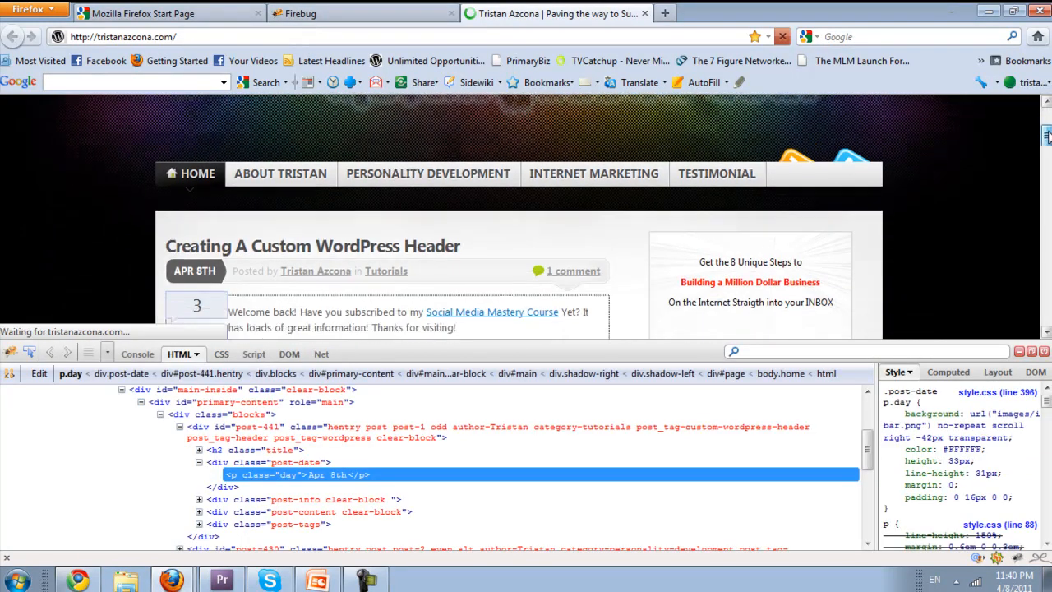
# - Scroll the reloaded blog page with the 'Apr 8th' date badge restored
pyautogui.scroll(-3)
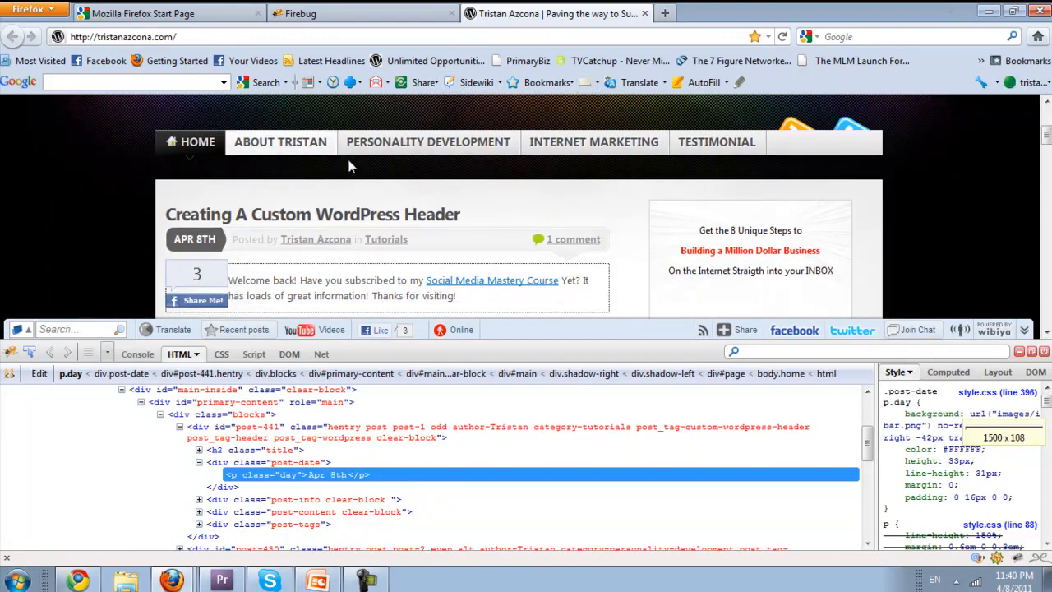
# - Go to the About Tristan page from the site menu and scroll through it
pyautogui.click(280, 142)
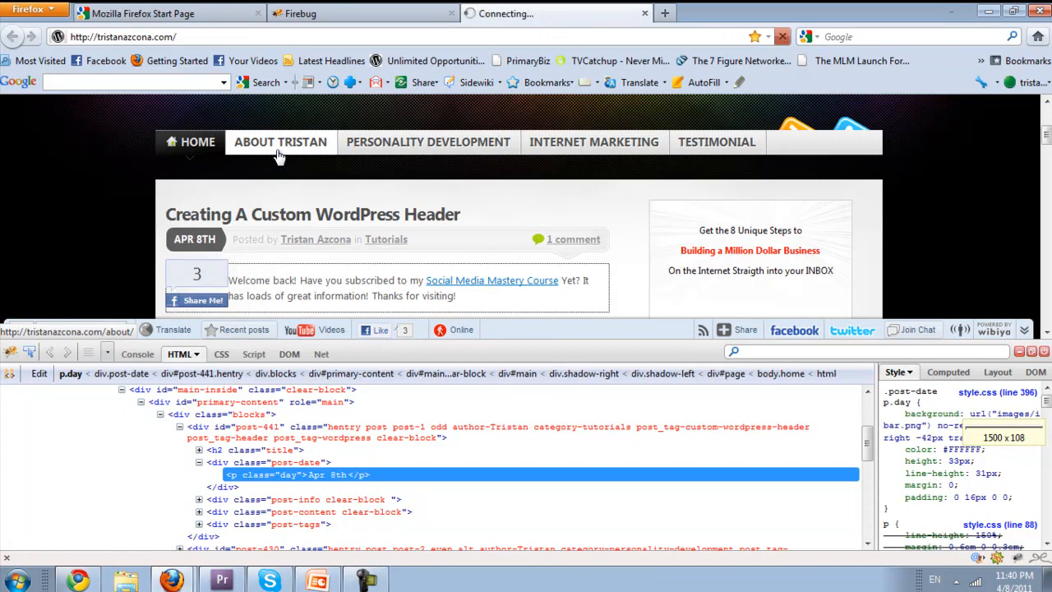
pyautogui.click(280, 141)
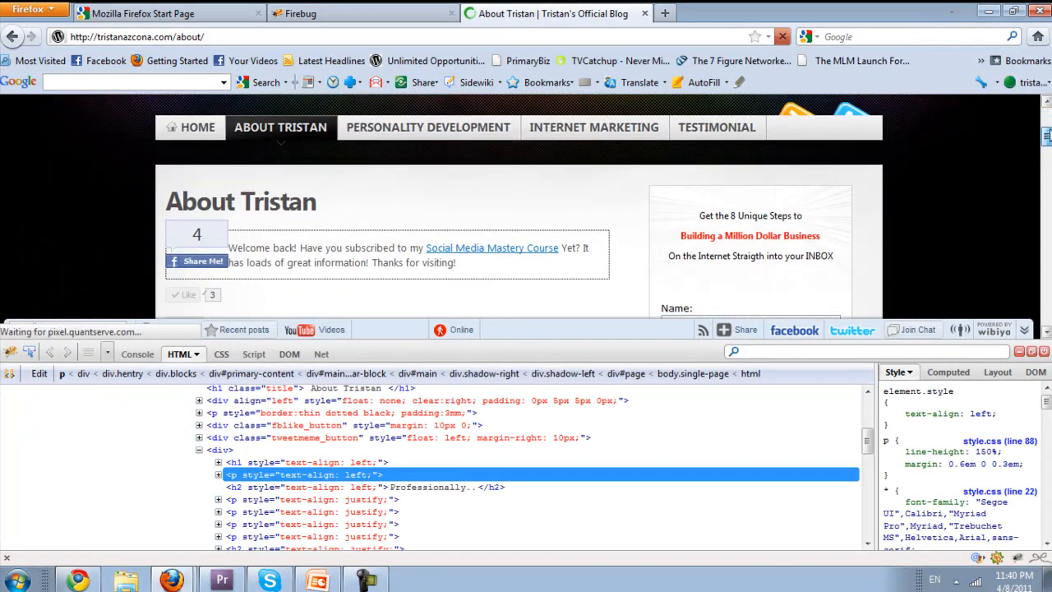
pyautogui.scroll(-3)
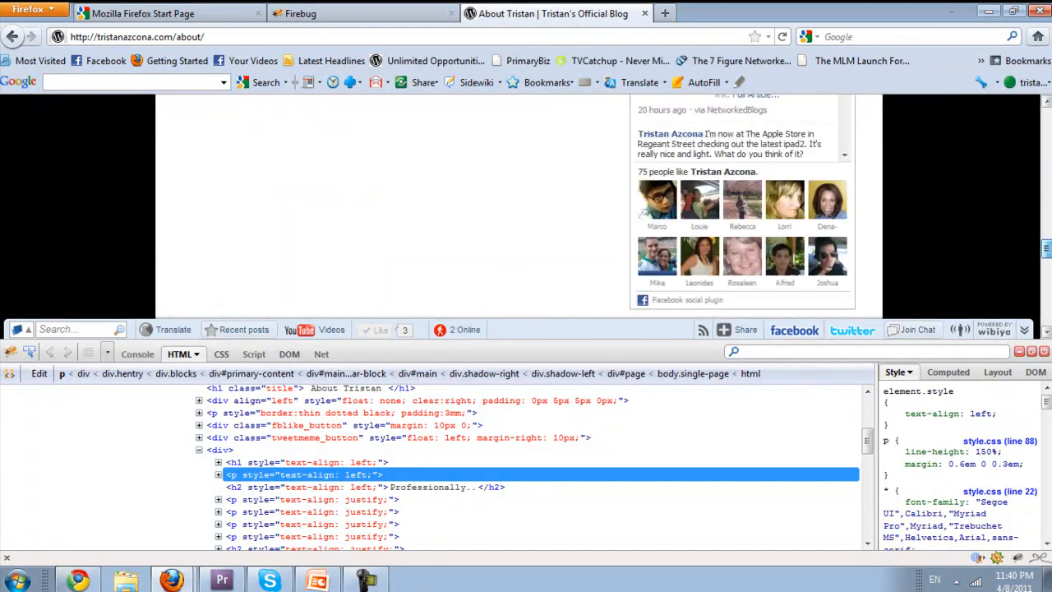
pyautogui.scroll(-3)
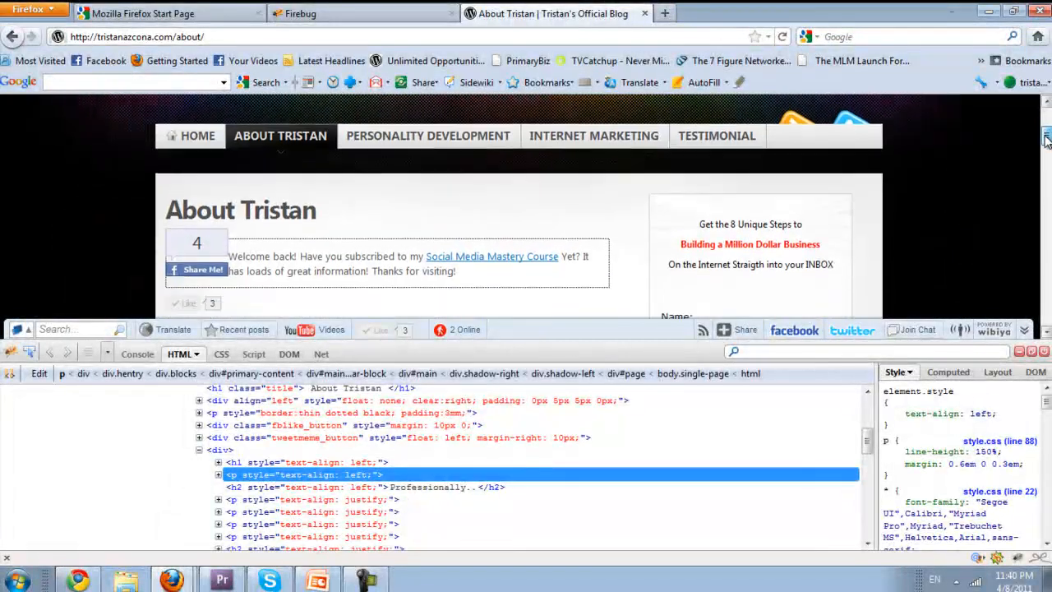
pyautogui.scroll(-3)
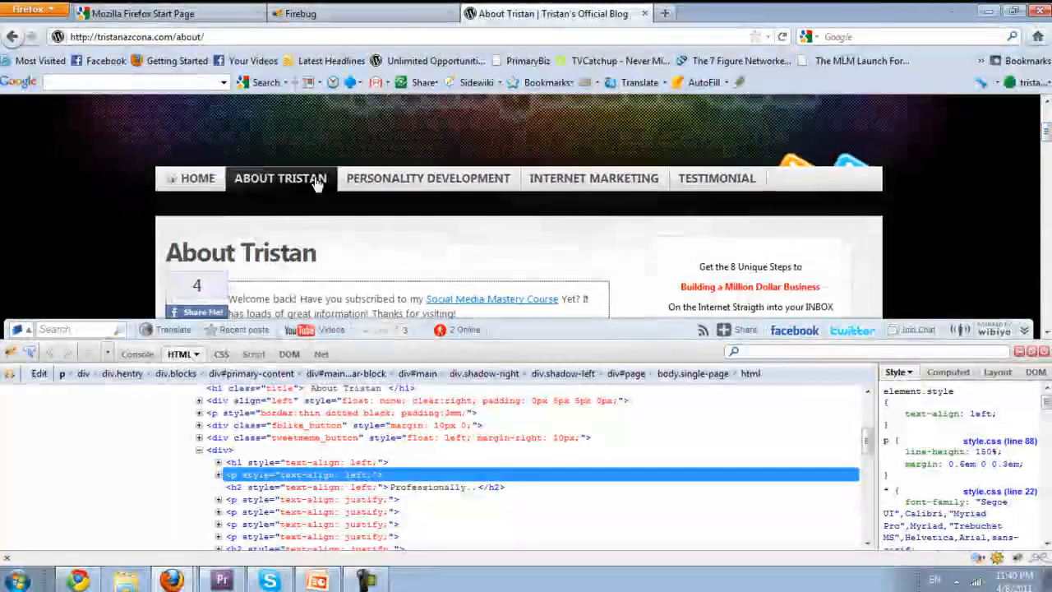
pyautogui.moveTo(669, 244)
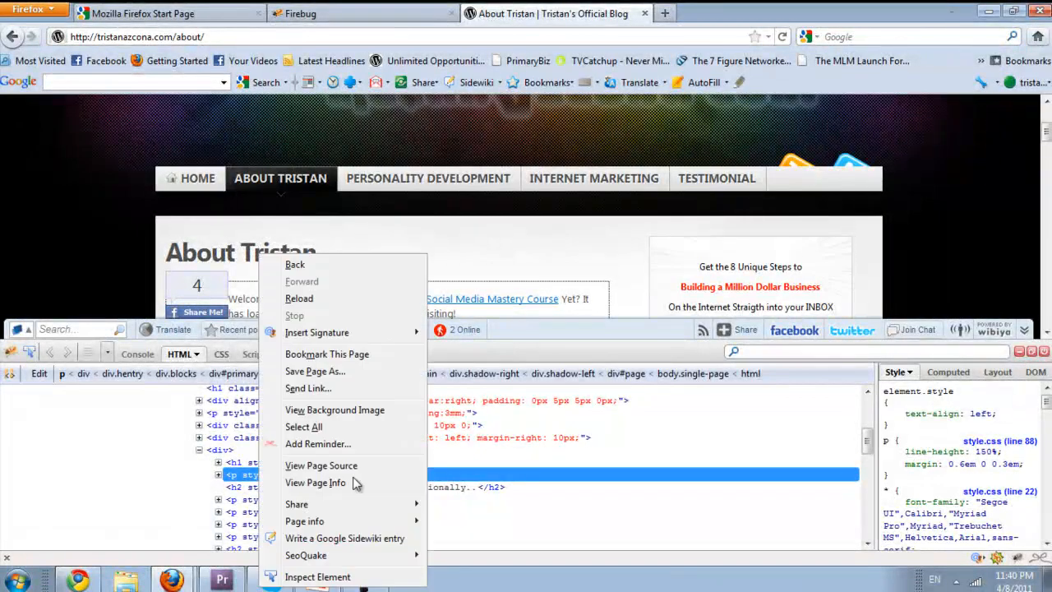
# - Inspect the About Tristan heading and set h1.title font-size to 500%, then 100%
pyautogui.click(318, 576)
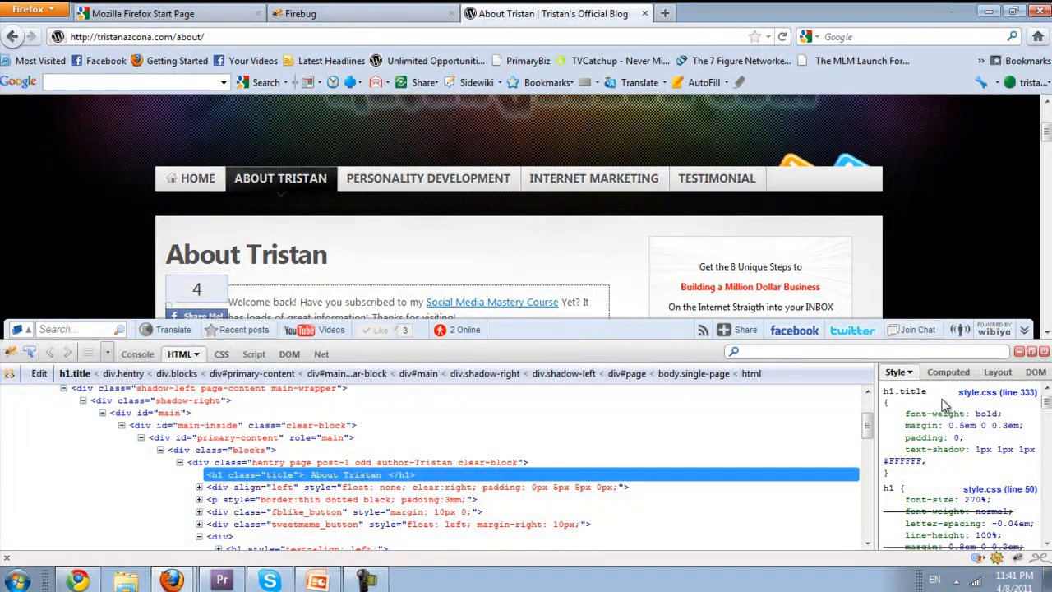
pyautogui.scroll(-3)
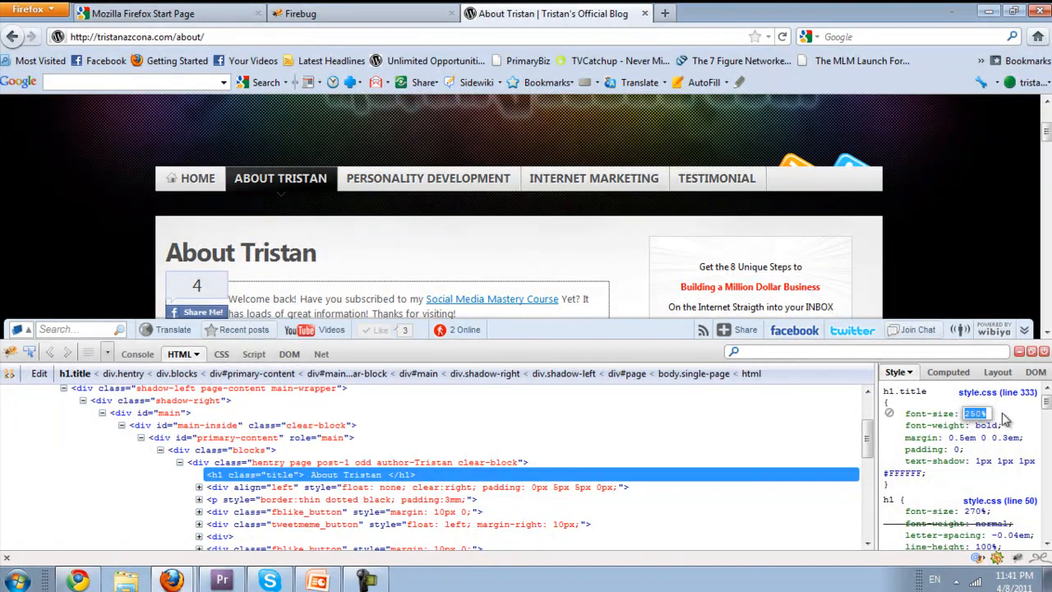
pyautogui.write('50')
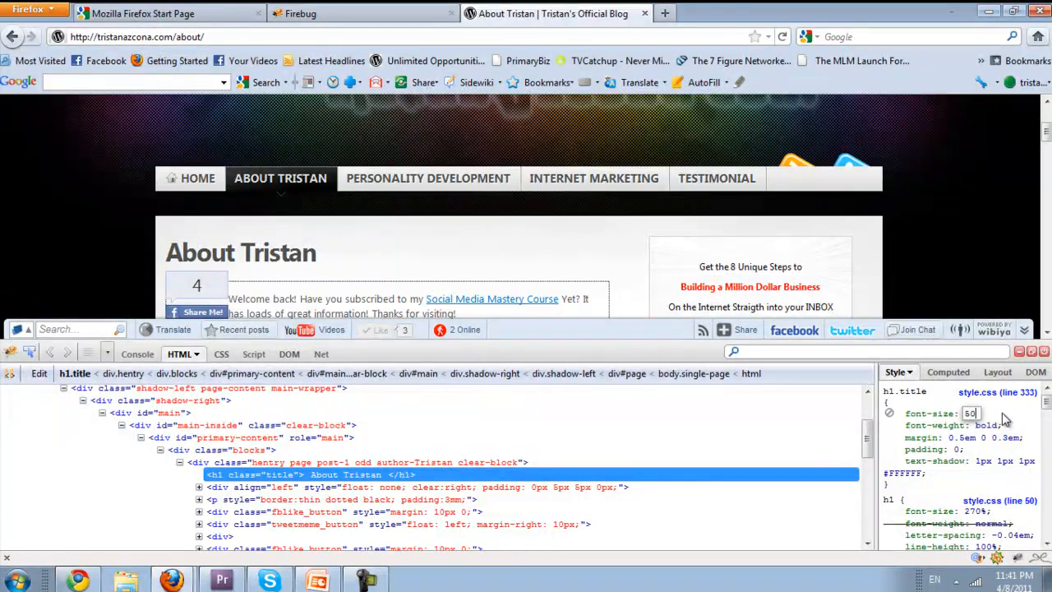
pyautogui.write('500%')
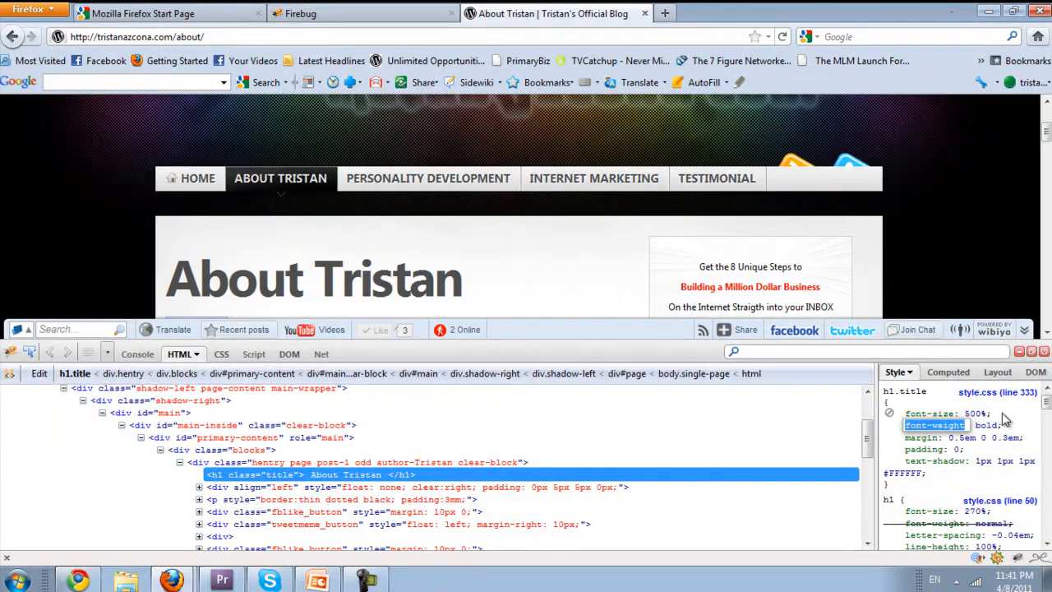
pyautogui.moveTo(475, 299)
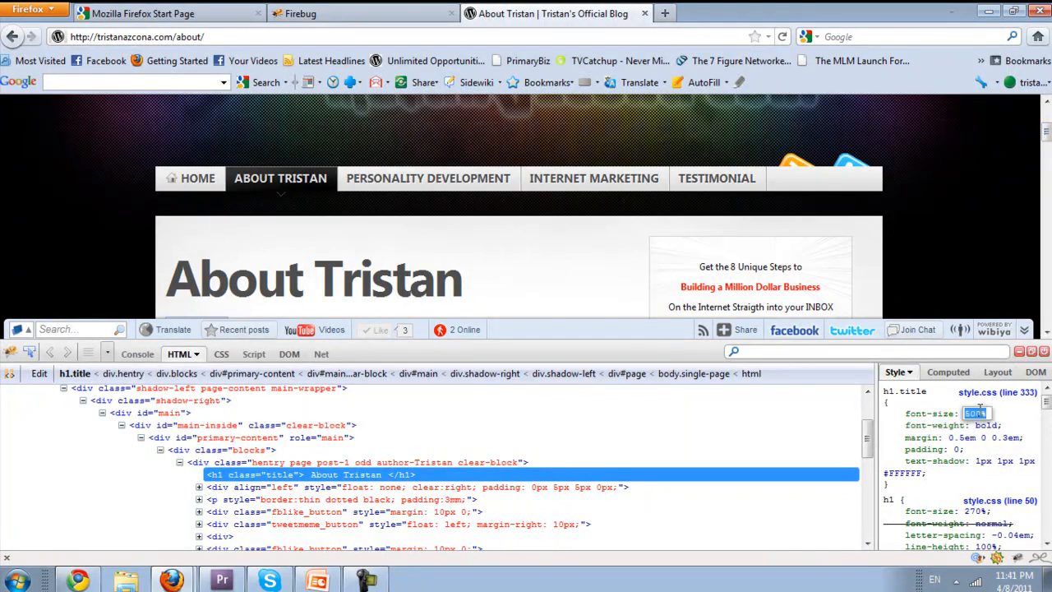
pyautogui.write('100%')
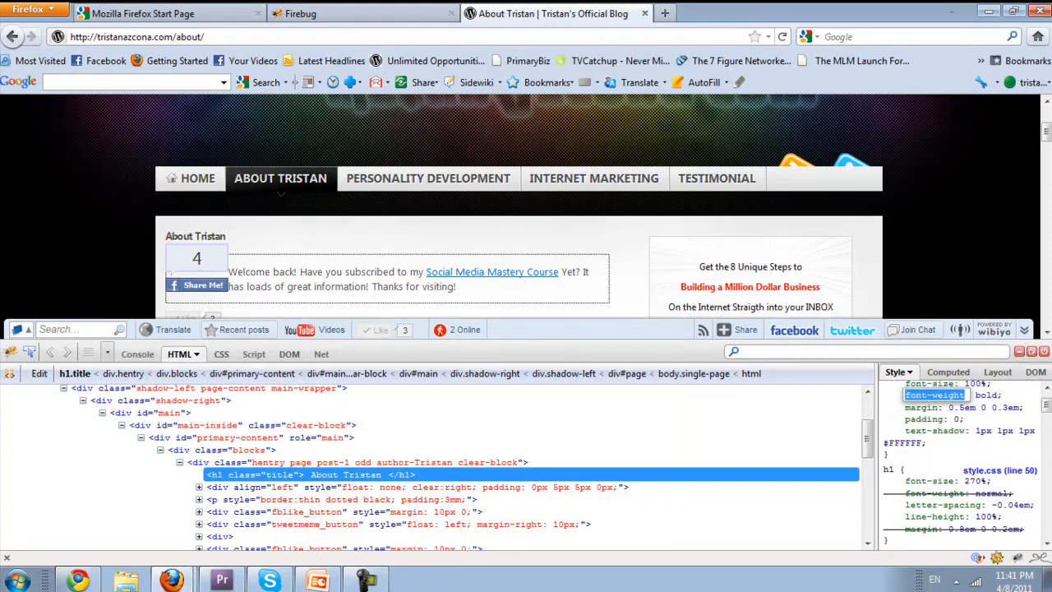
pyautogui.scroll(-3)
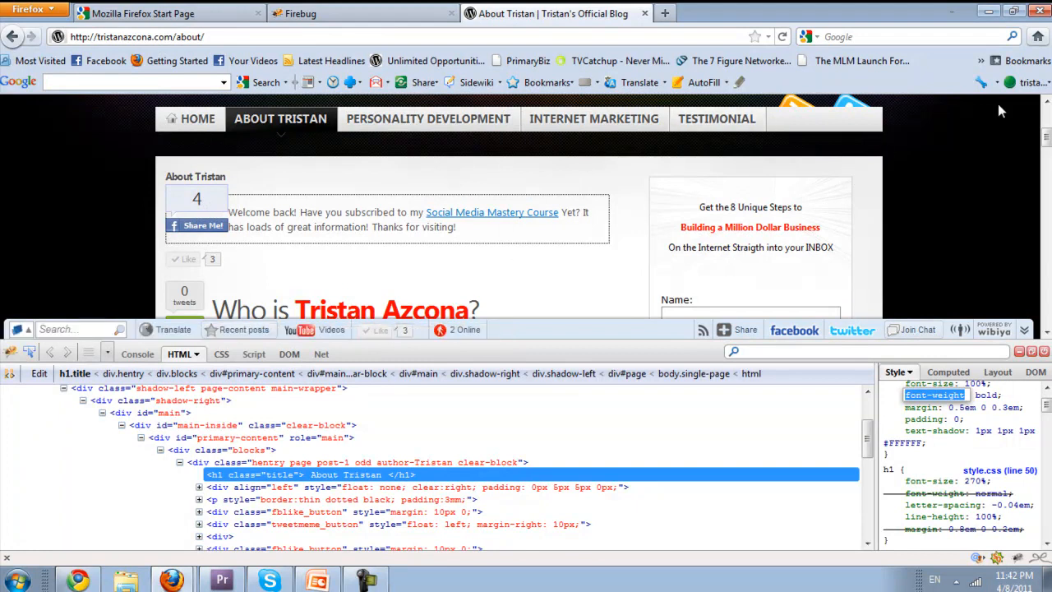
pyautogui.scroll(-3)
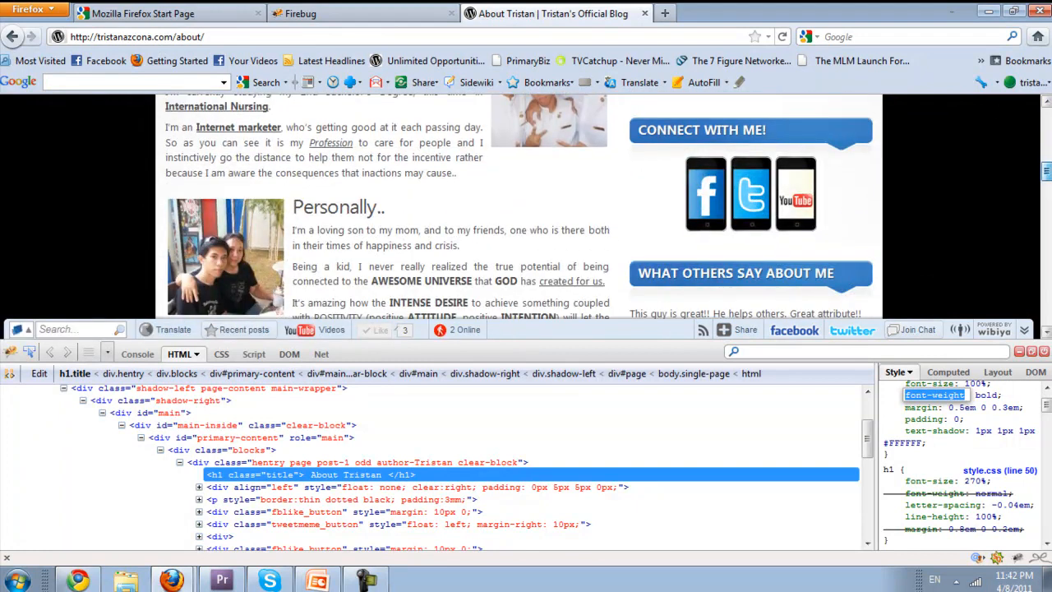
pyautogui.scroll(-3)
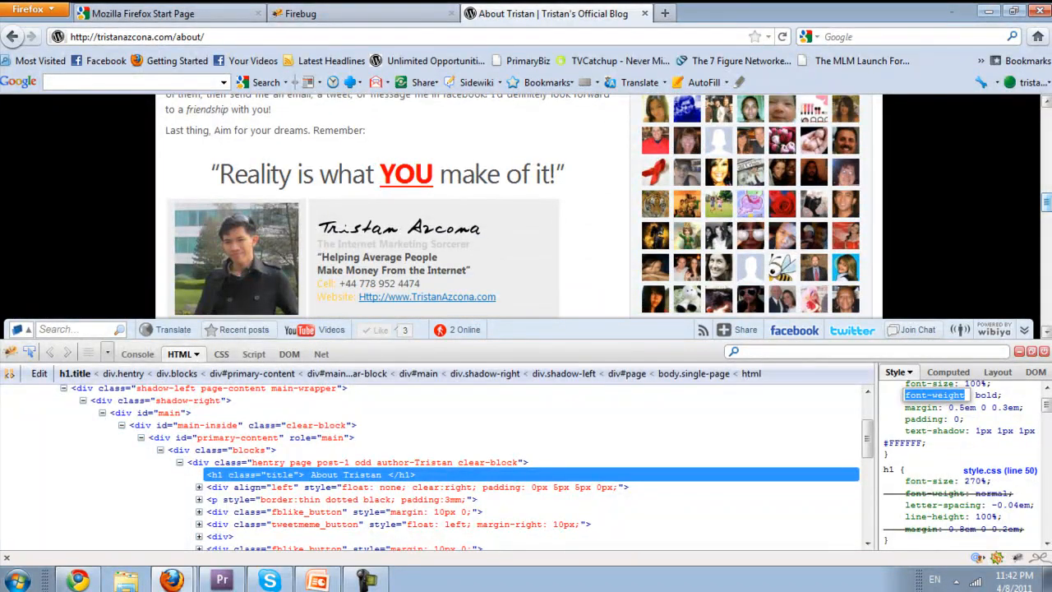
pyautogui.scroll(-3)
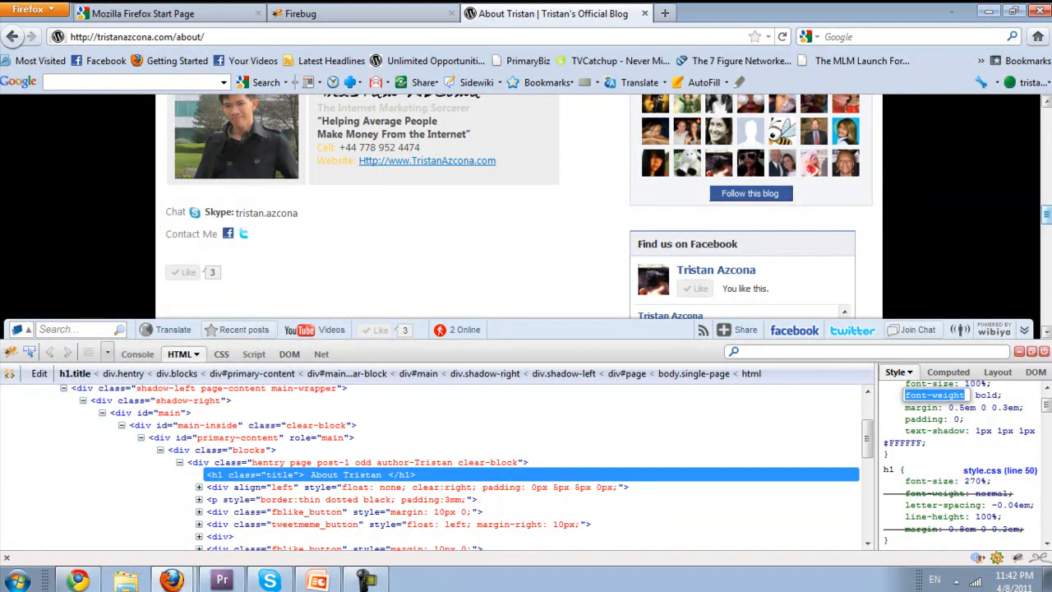
pyautogui.scroll(-3)
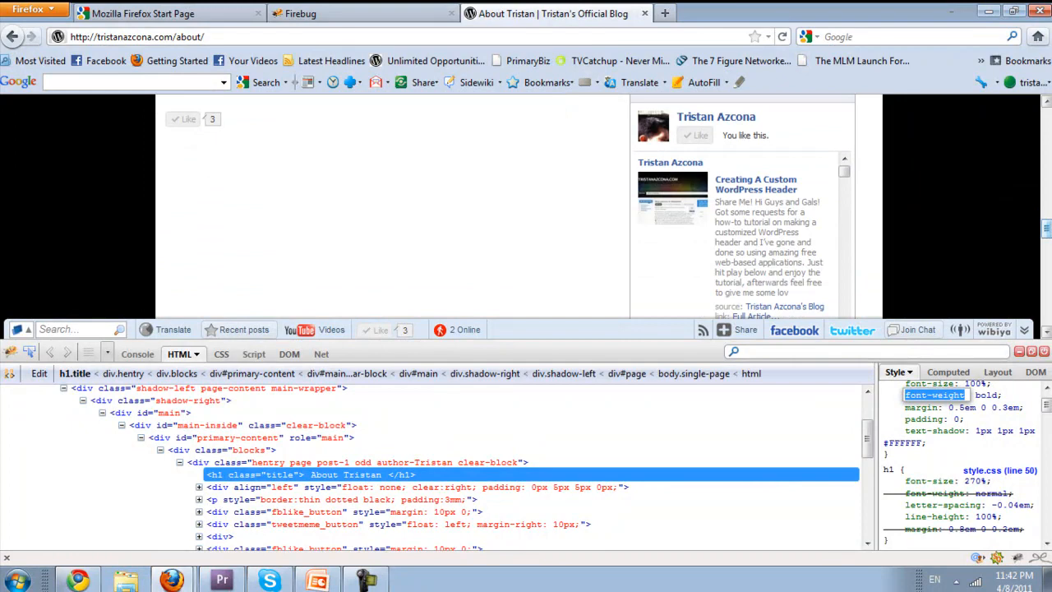
pyautogui.scroll(-3)
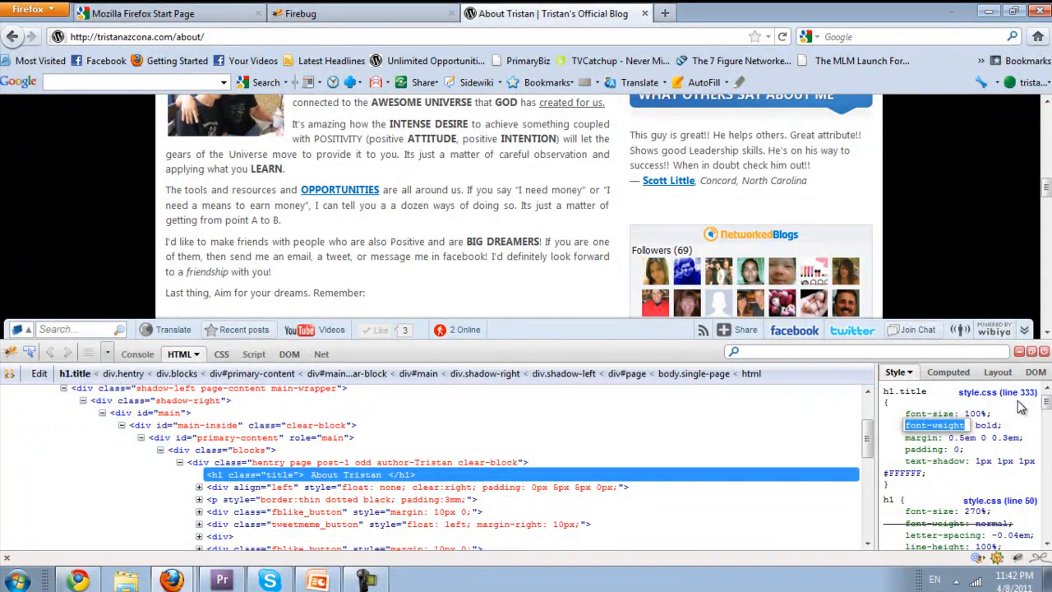
pyautogui.moveTo(974, 392)
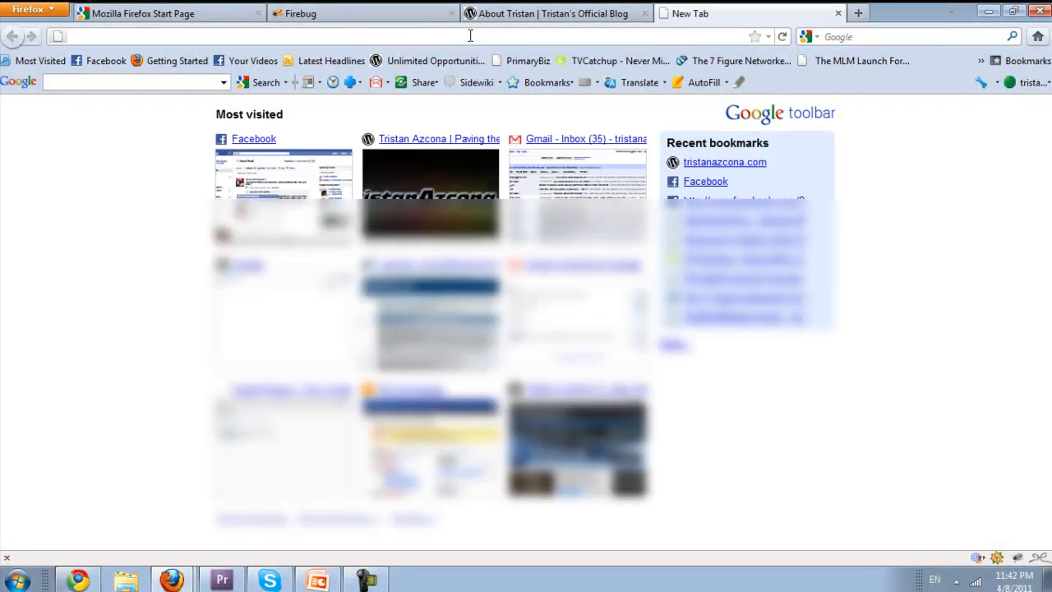
# - Go to tristanazcona.com/cpanel and log in to the WordPress admin
pyautogui.write('http://tristanazcona.com/cpanel')
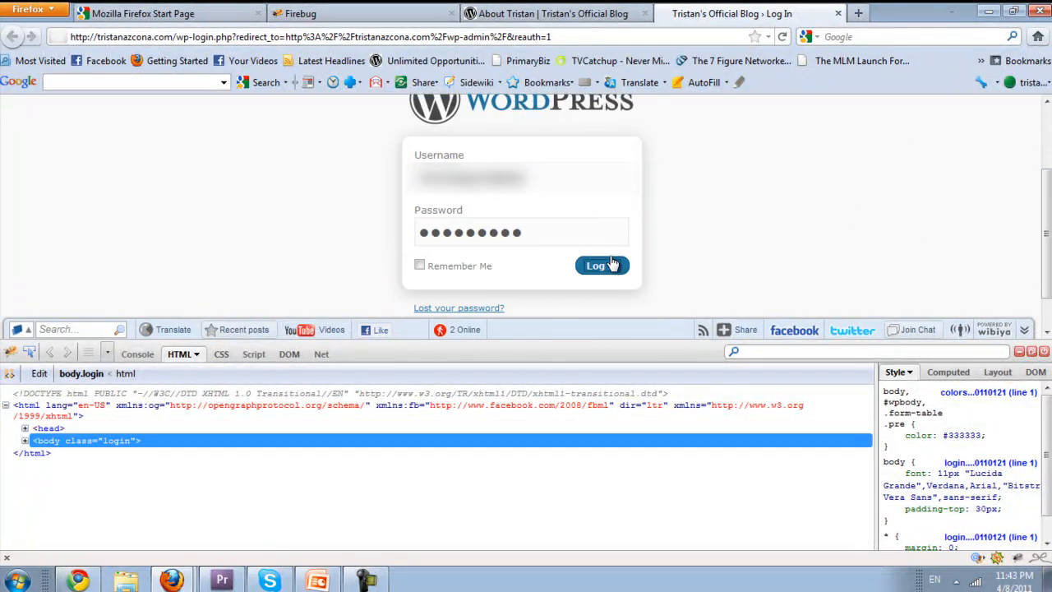
pyautogui.click(600, 265)
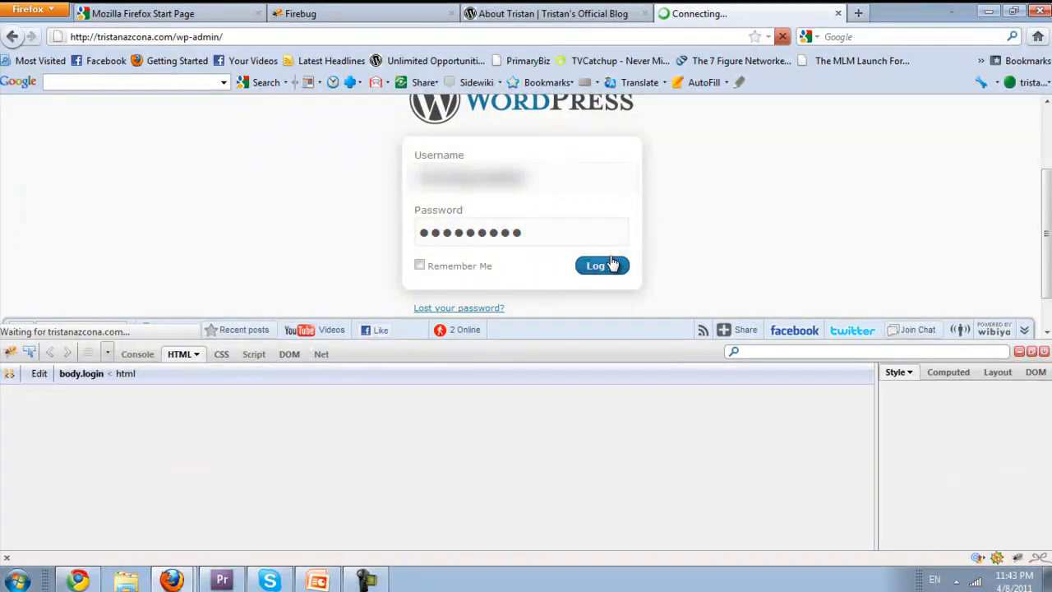
pyautogui.click(601, 265)
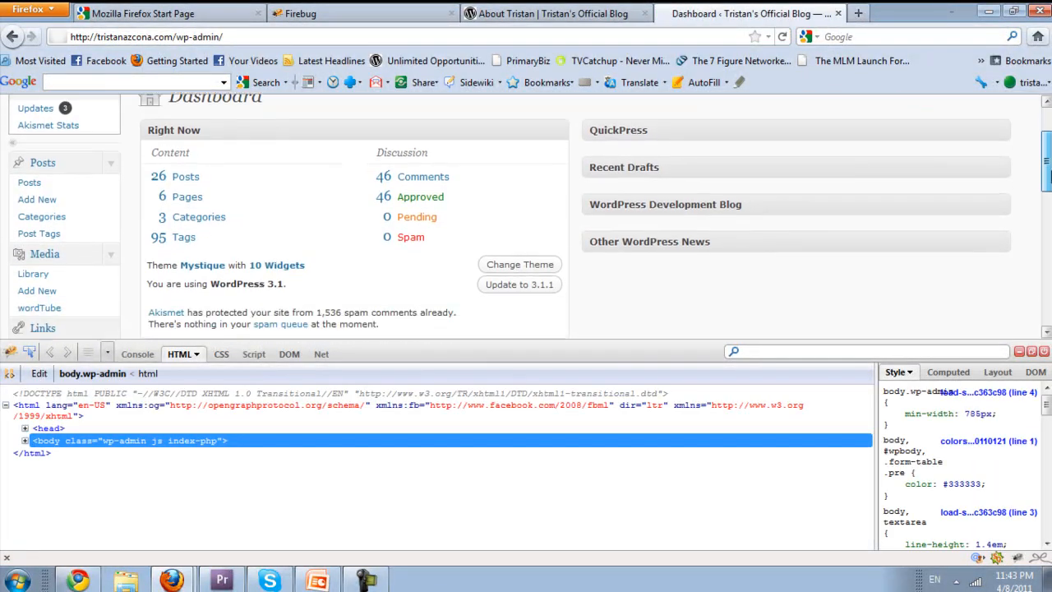
# - Open Appearance > Editor to show the Mystique theme's style.css
pyautogui.scroll(-3)
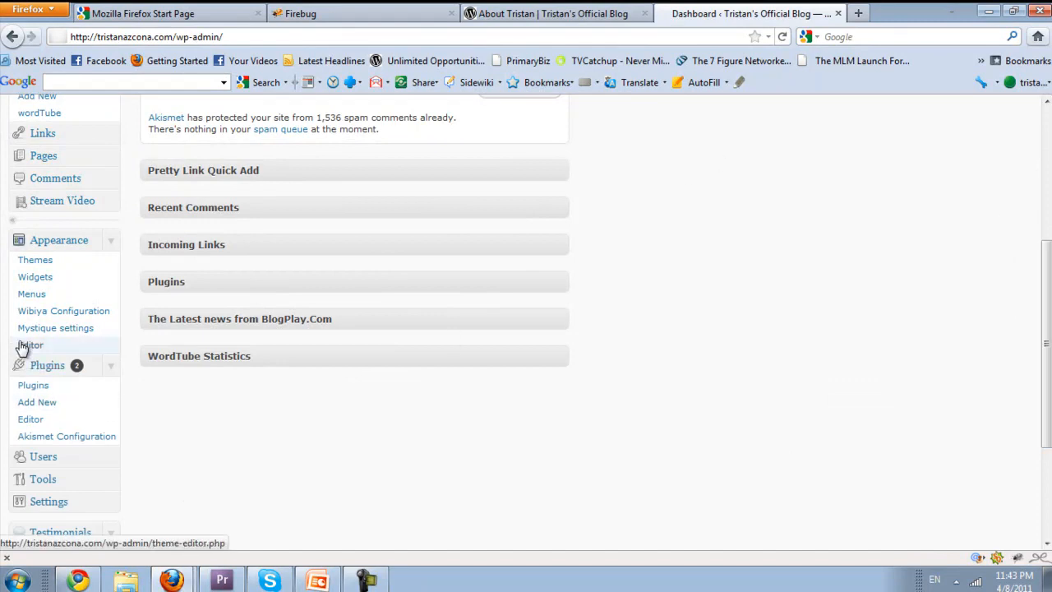
pyautogui.click(31, 344)
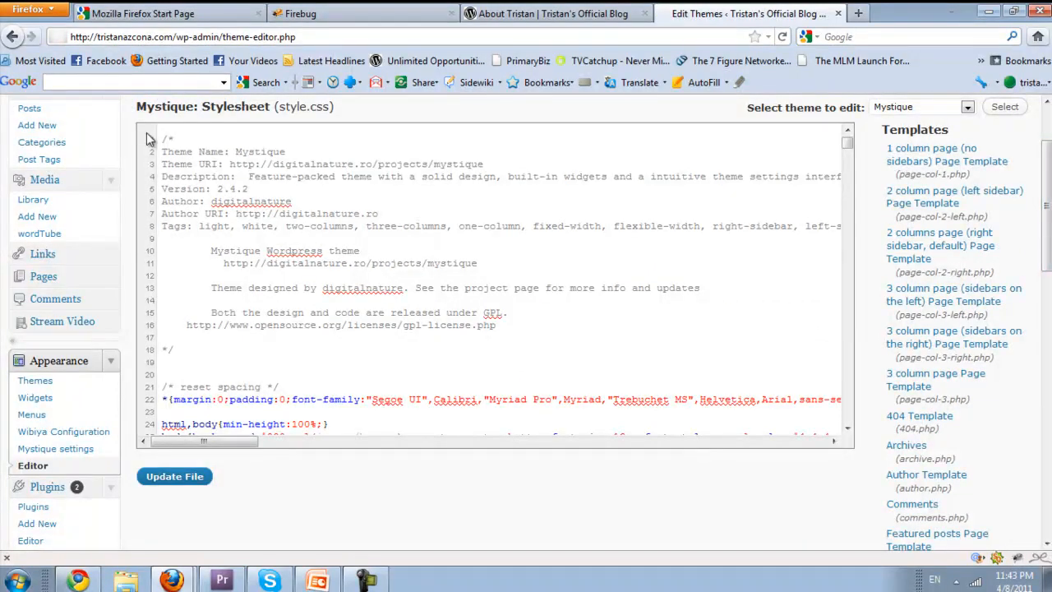
pyautogui.moveTo(165, 345)
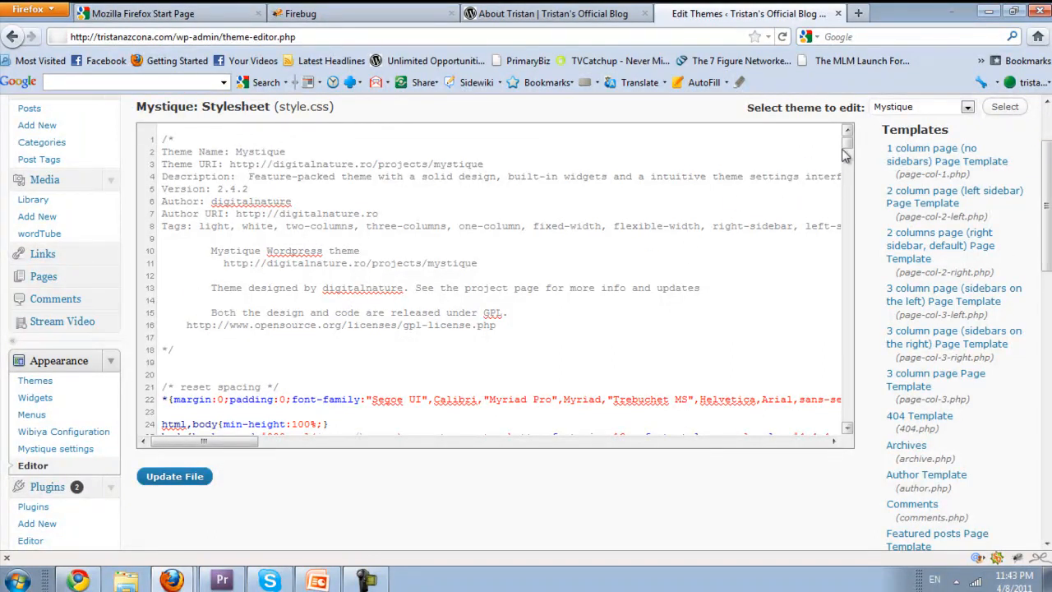
# - Scroll style.css down to the h1.title rule with font-size 250%
pyautogui.scroll(-3)
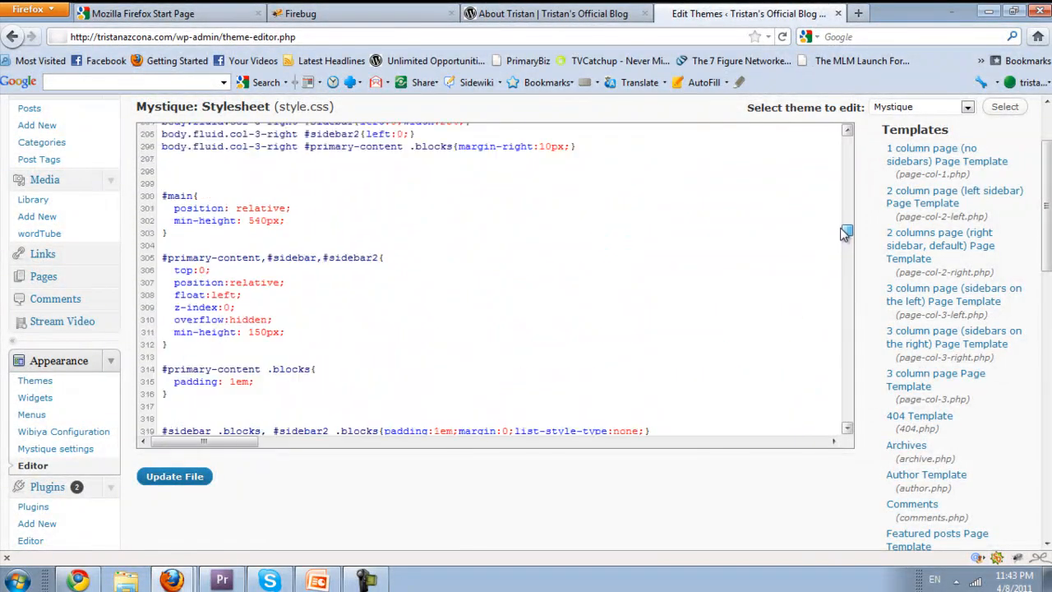
pyautogui.scroll(-3)
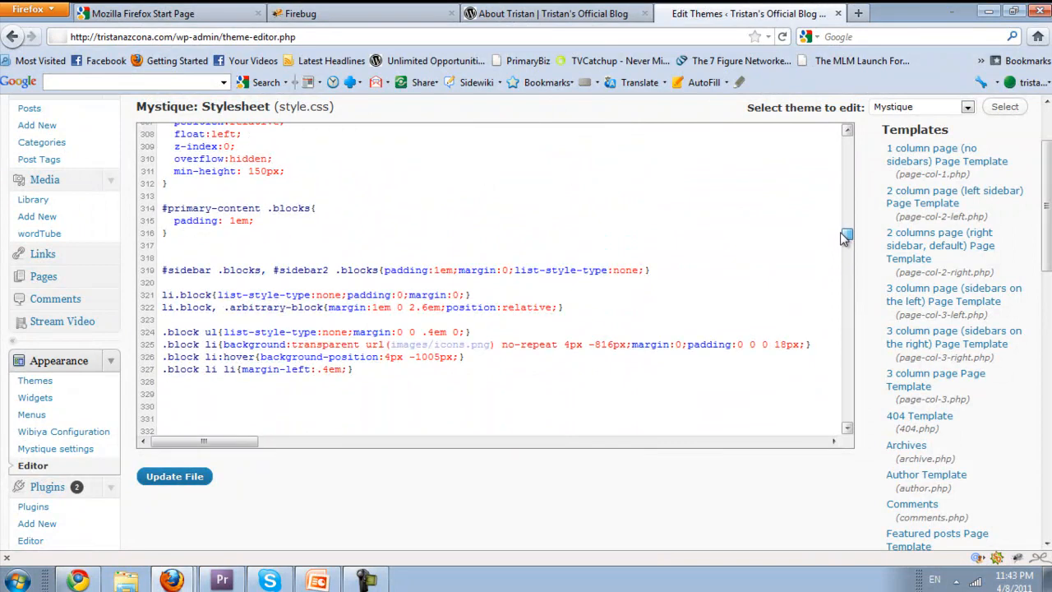
pyautogui.scroll(-3)
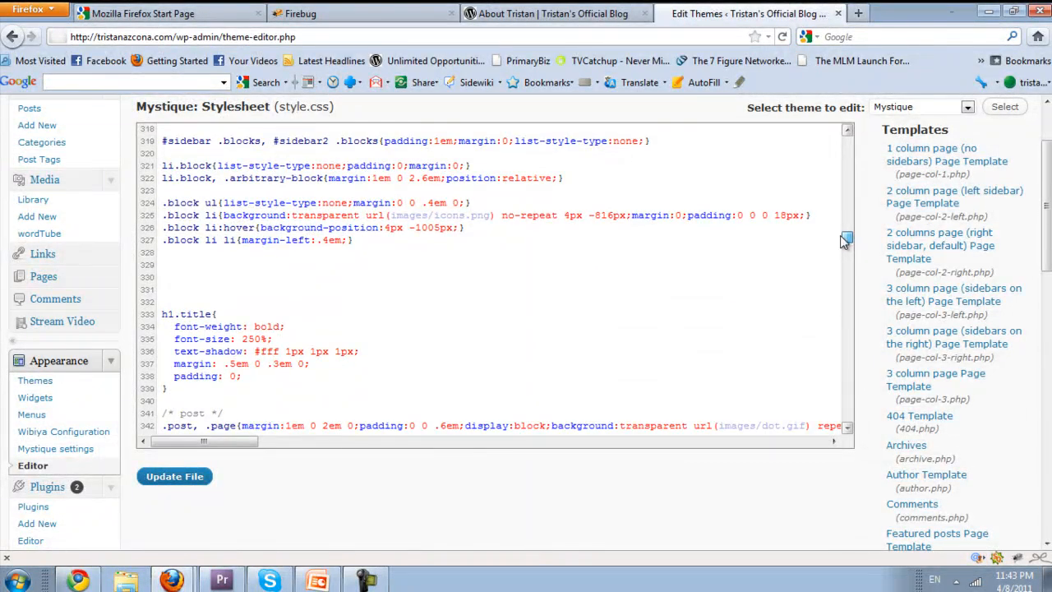
pyautogui.moveTo(234, 324)
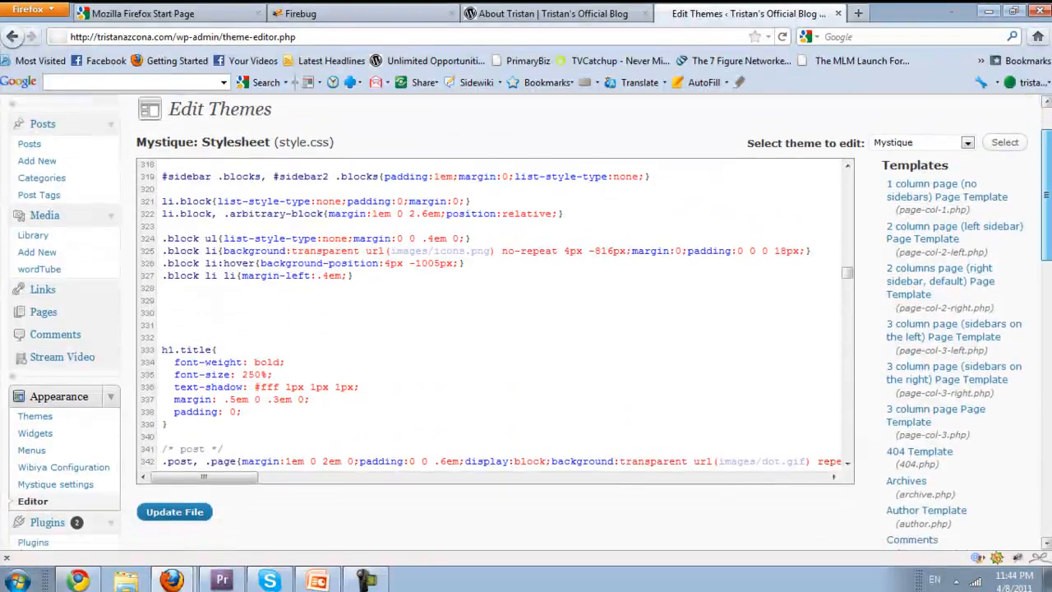
pyautogui.scroll(-3)
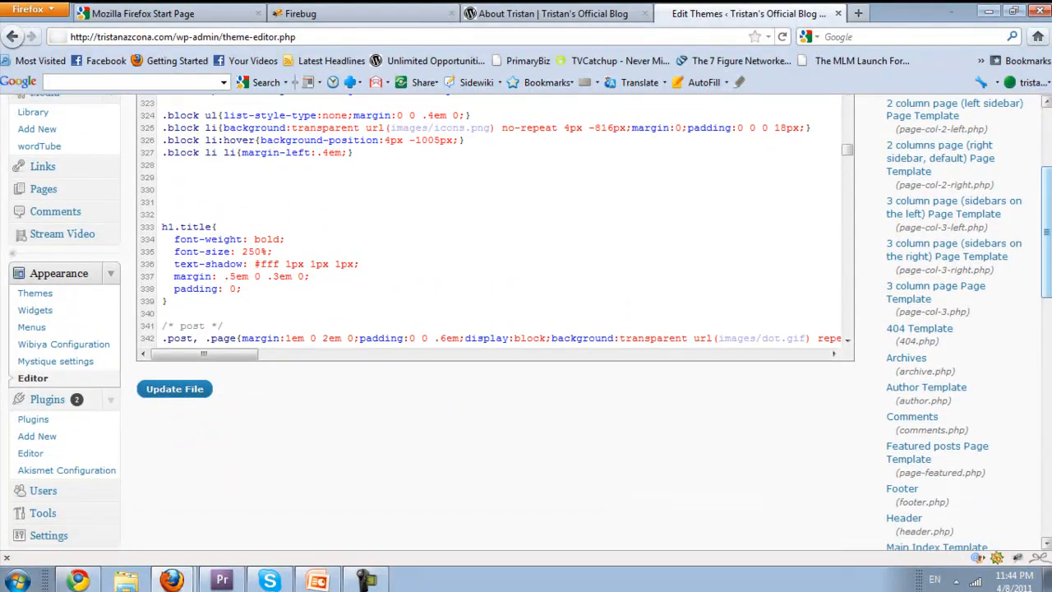